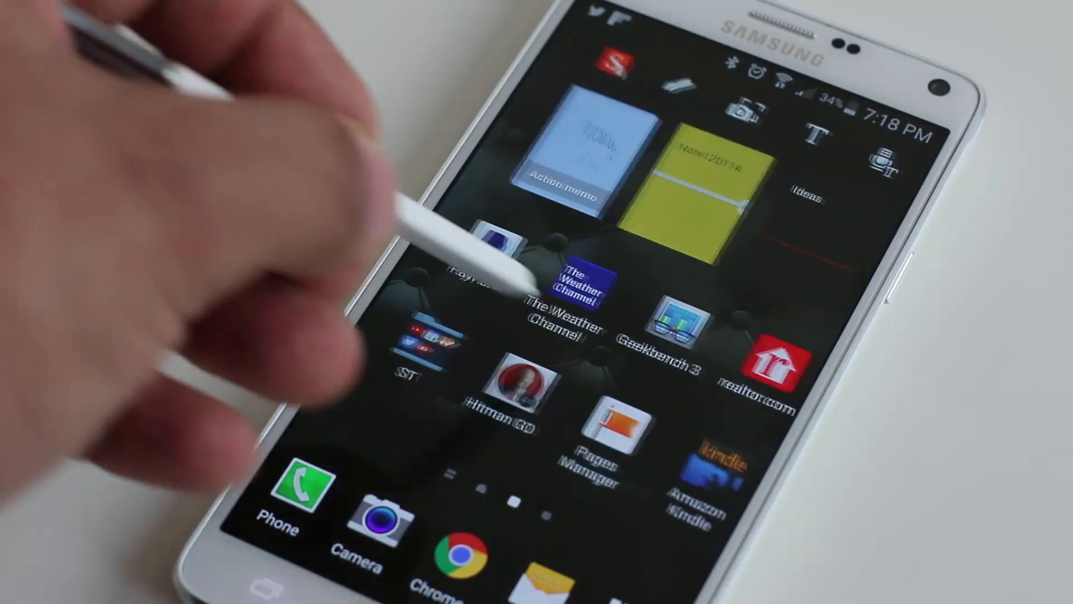
scroll("left", 3)
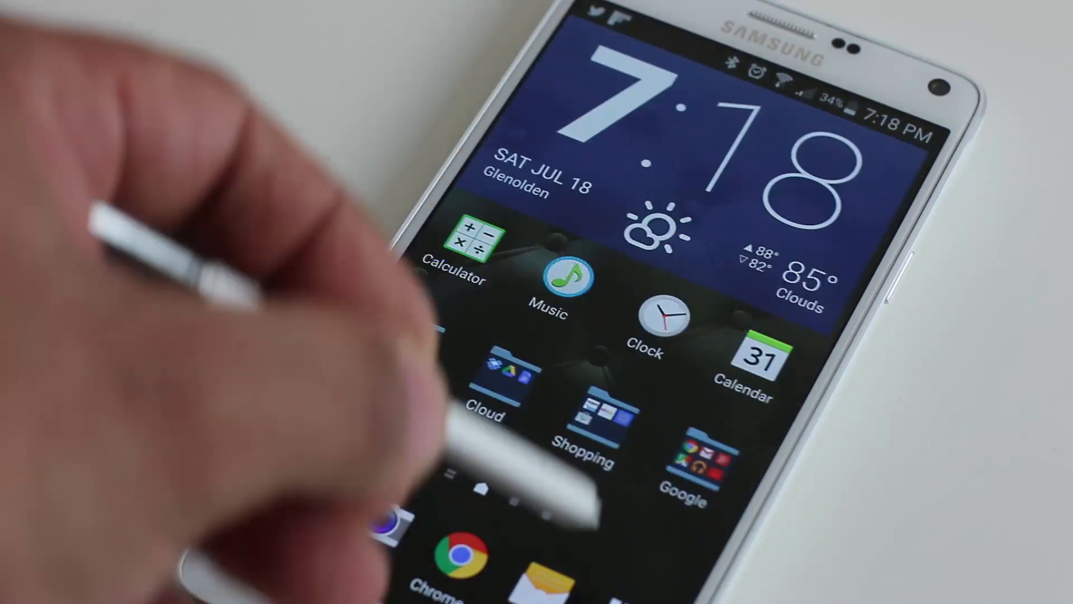